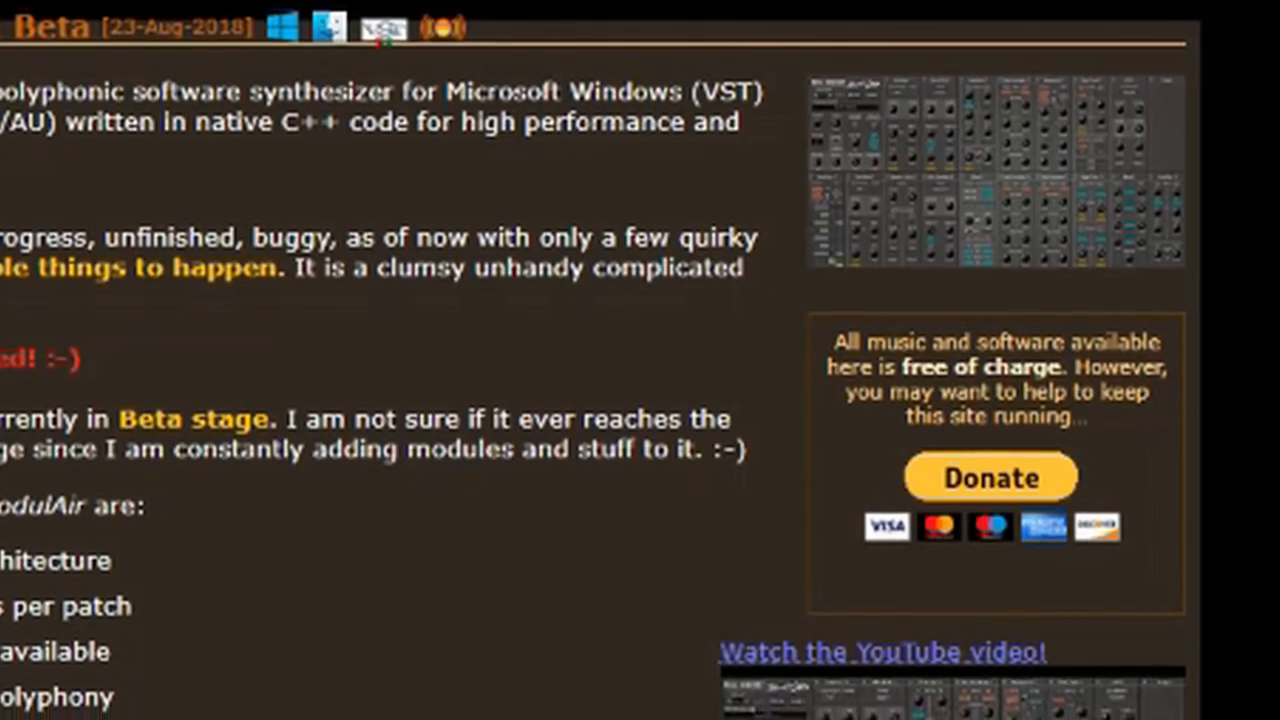
Scroll down the ModulAir page on the Full Bucket Music site to read its description
scroll(down, 3)
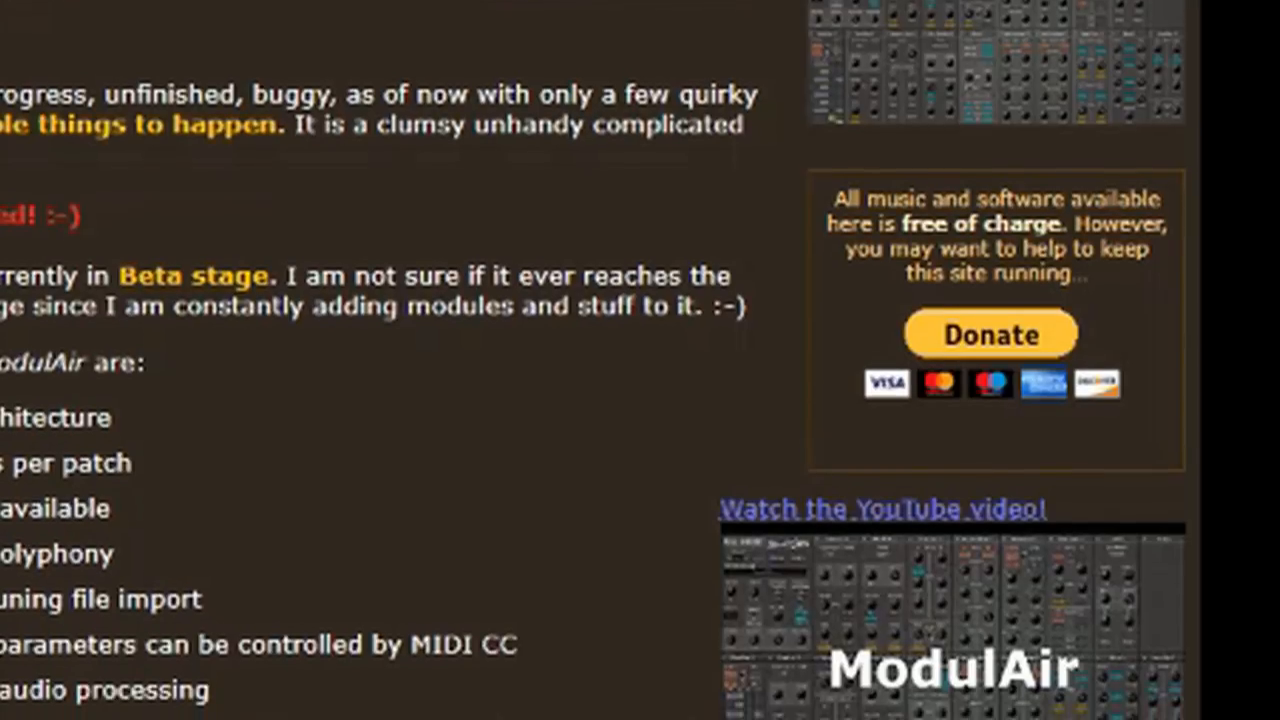
scroll(down, 3)
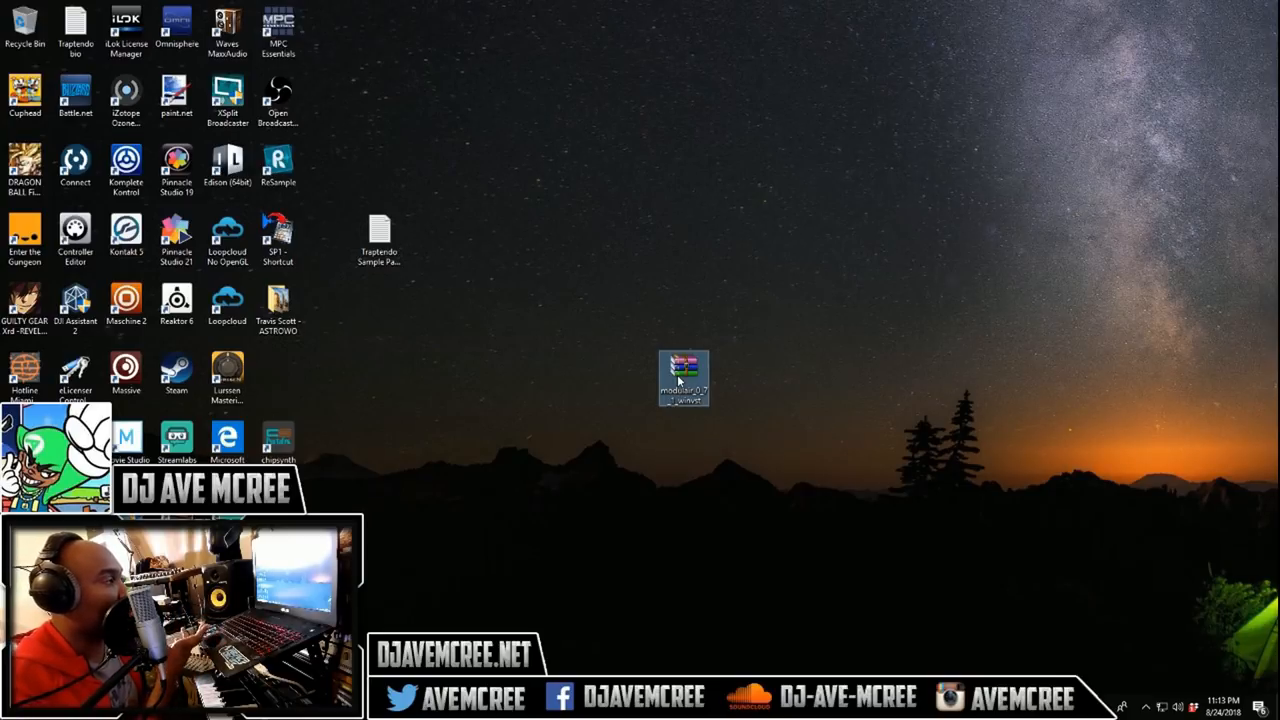
Extract the ModulAir archive from the desktop into C:\Program Files\VSTPlugins
right_click(683, 378)
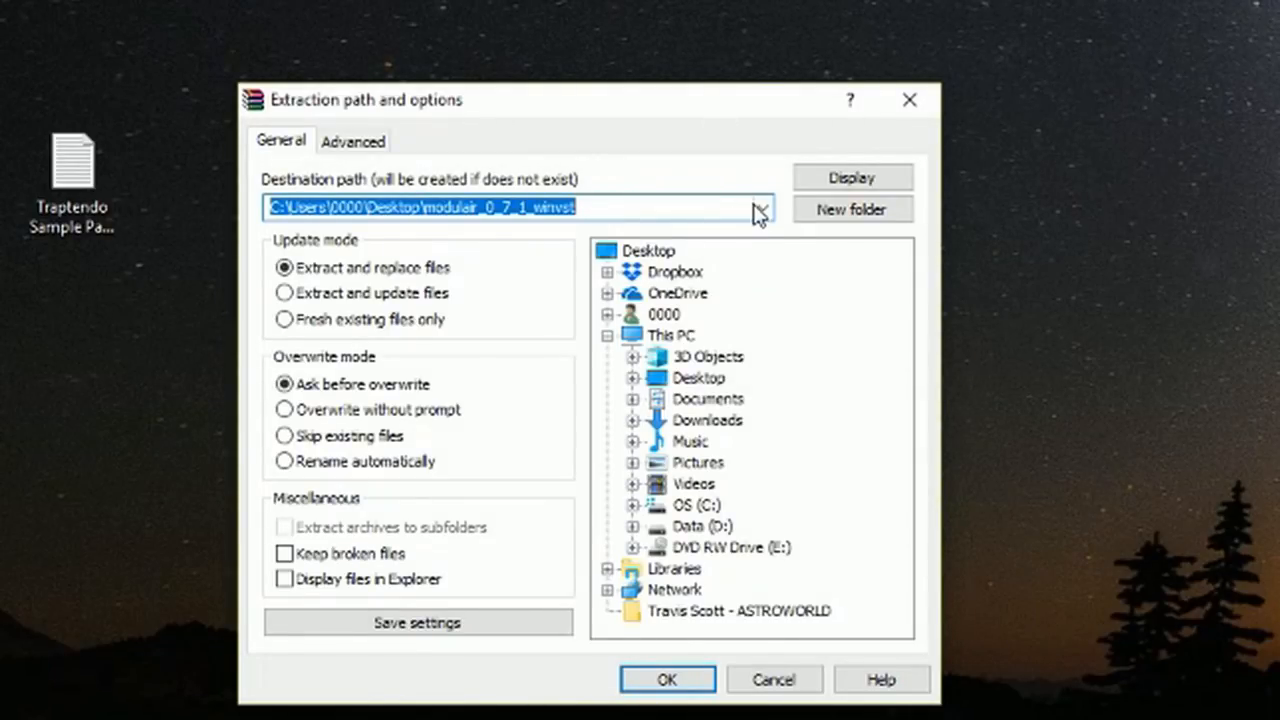
click(762, 208)
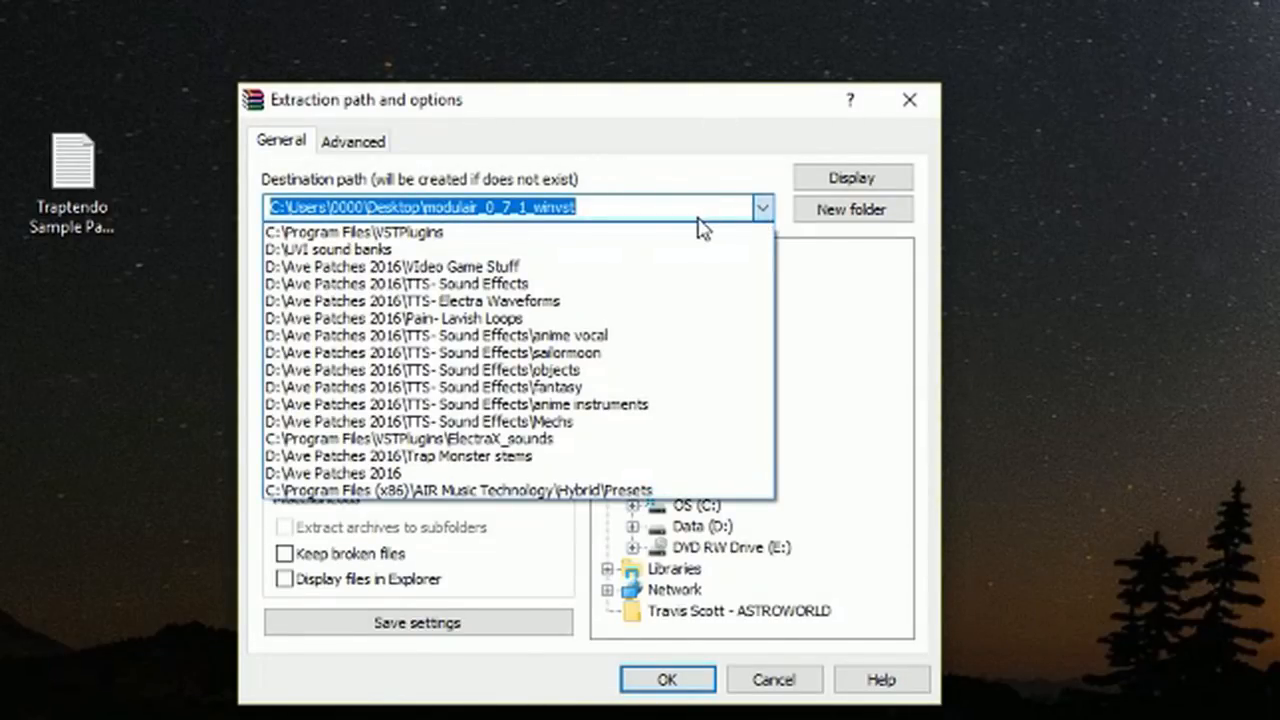
click(375, 231)
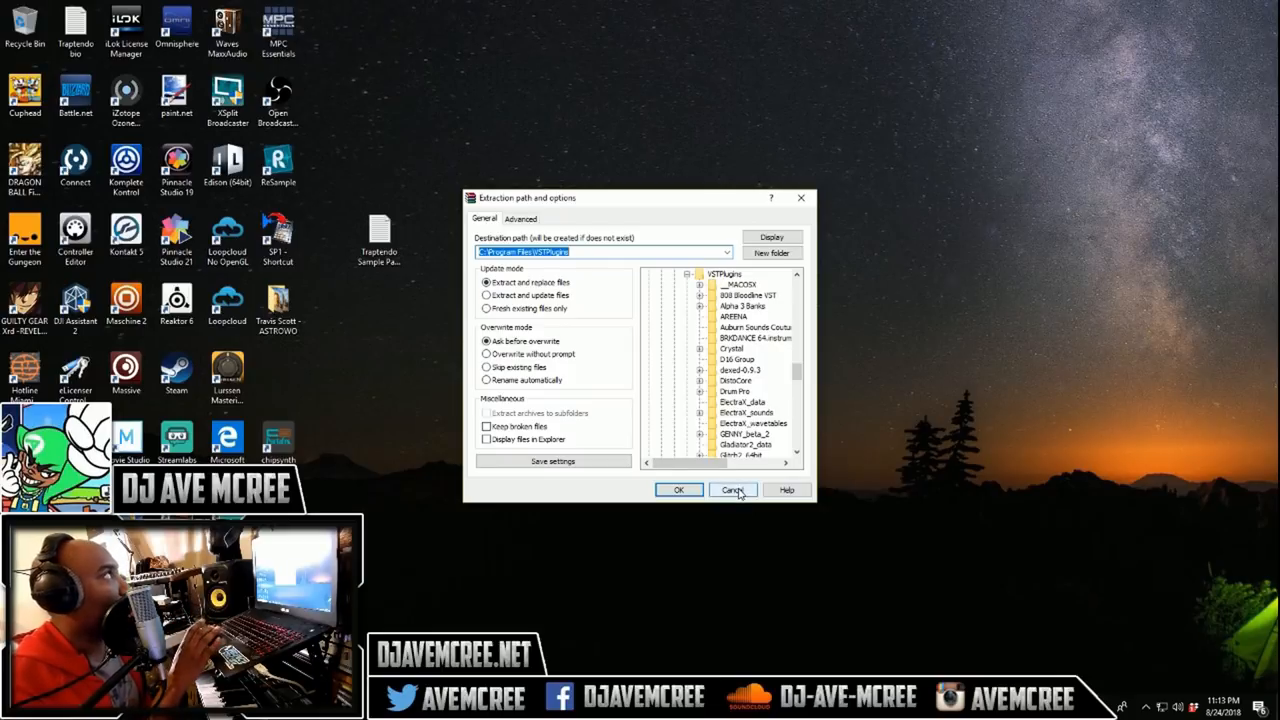
click(733, 490)
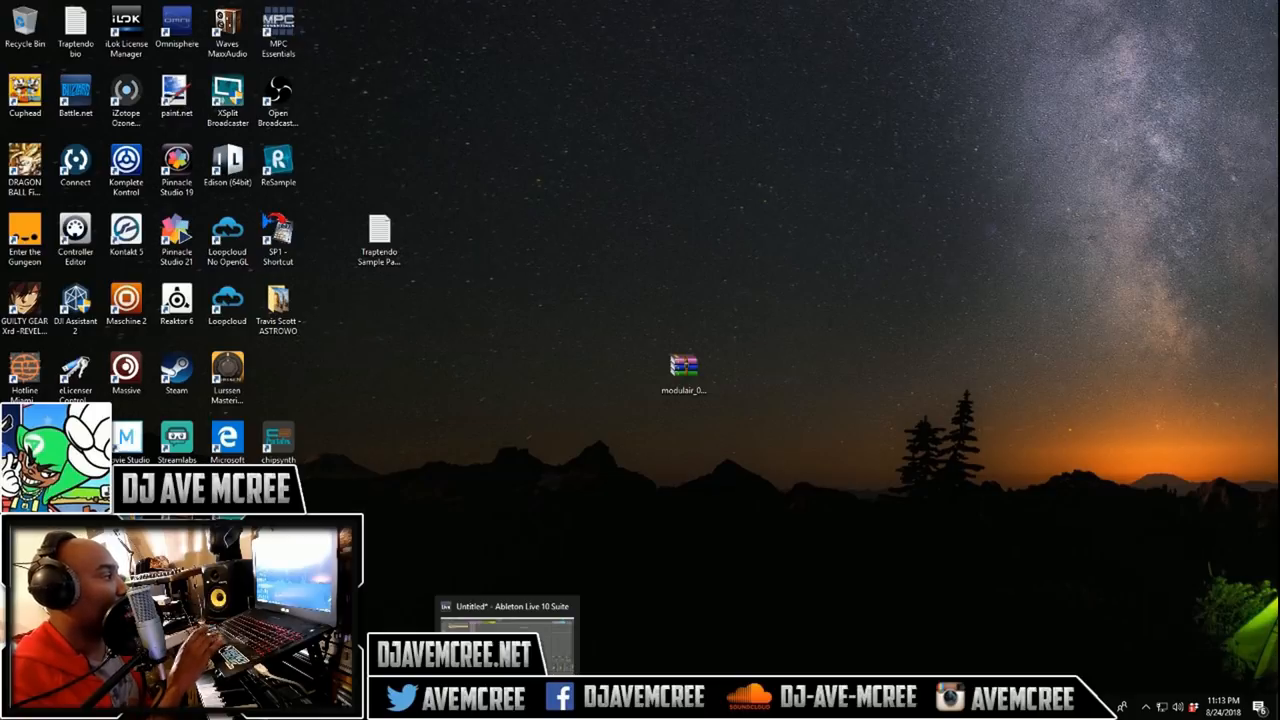
Switch from the desktop to the open Ableton Live 10 Suite session
click(500, 620)
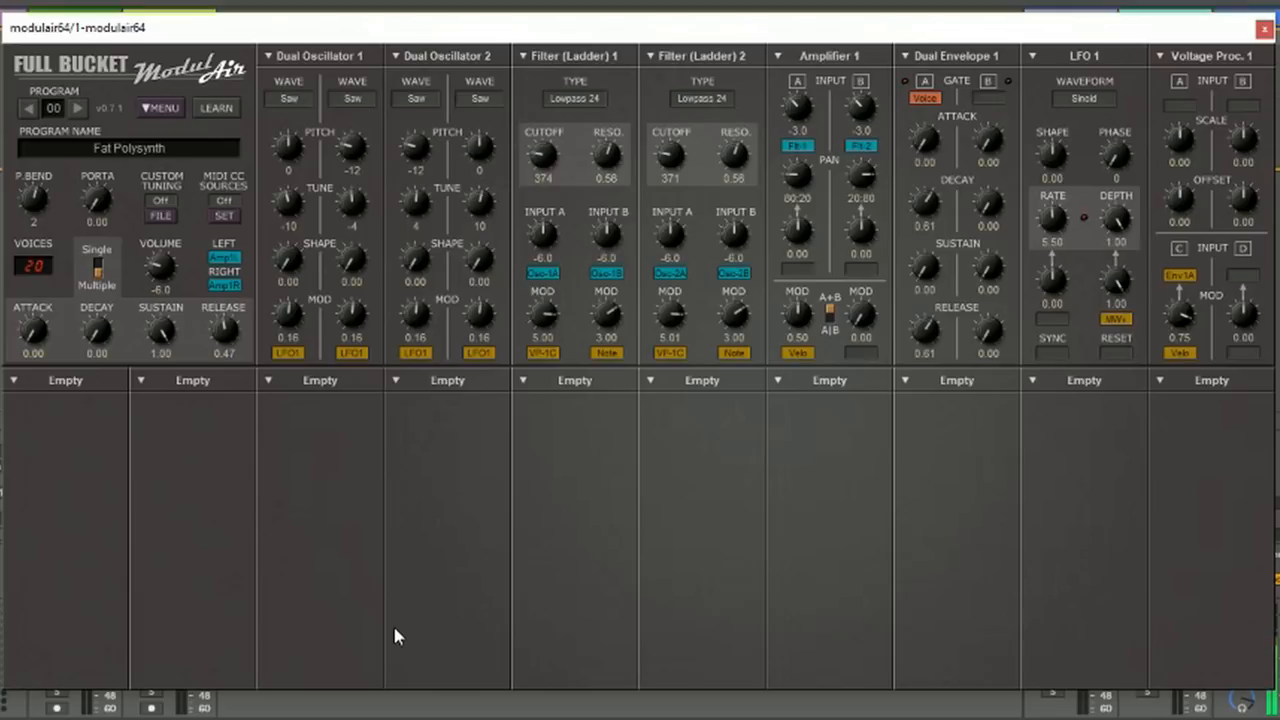
mouse_move(184, 307)
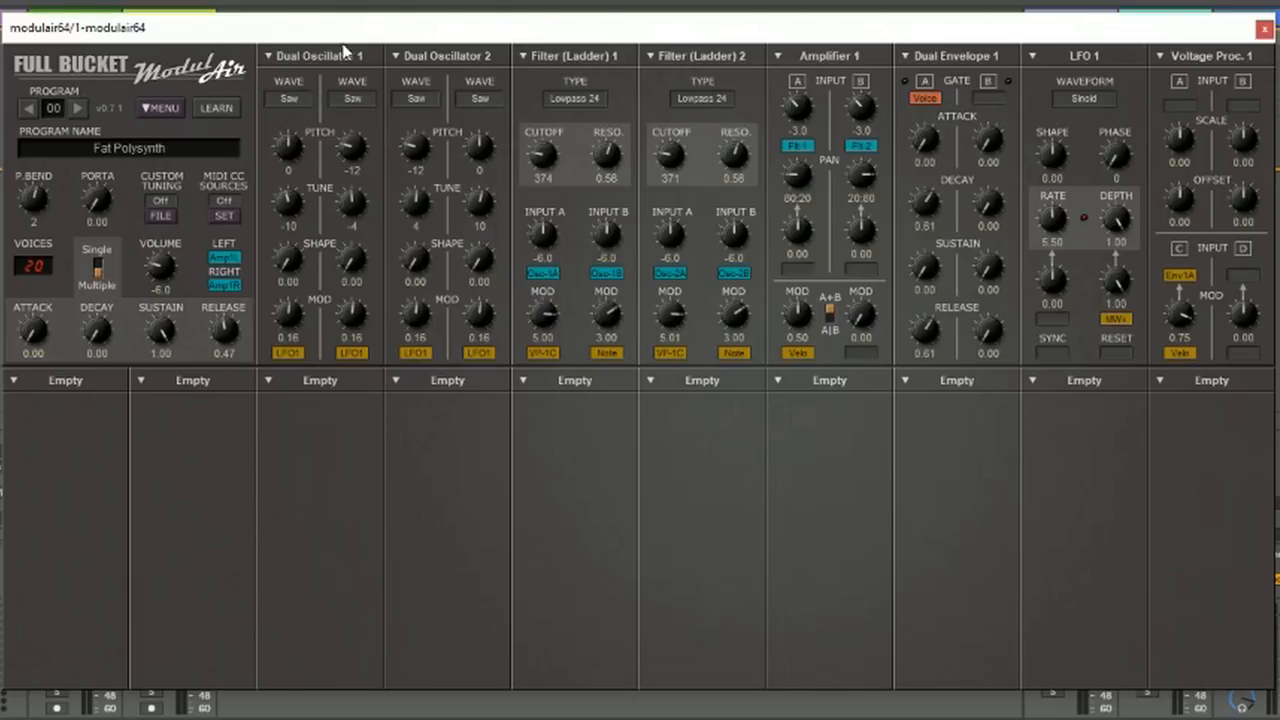
mouse_move(570, 203)
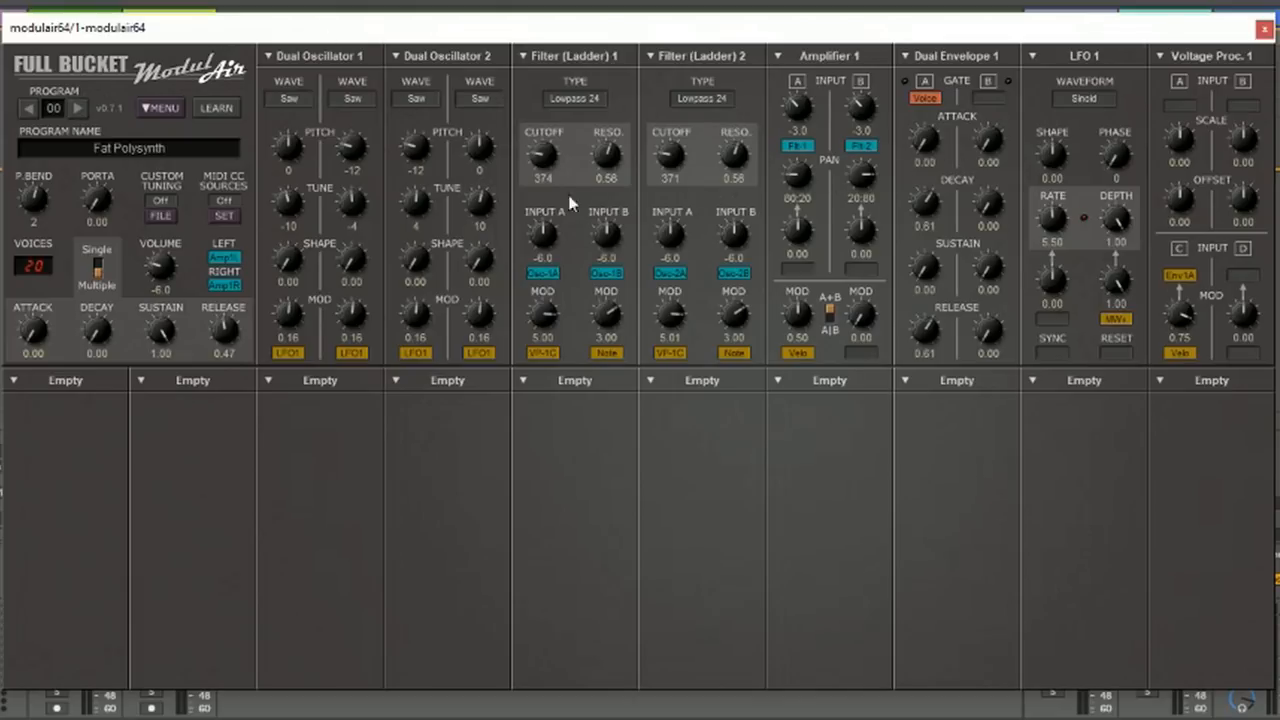
mouse_move(333, 118)
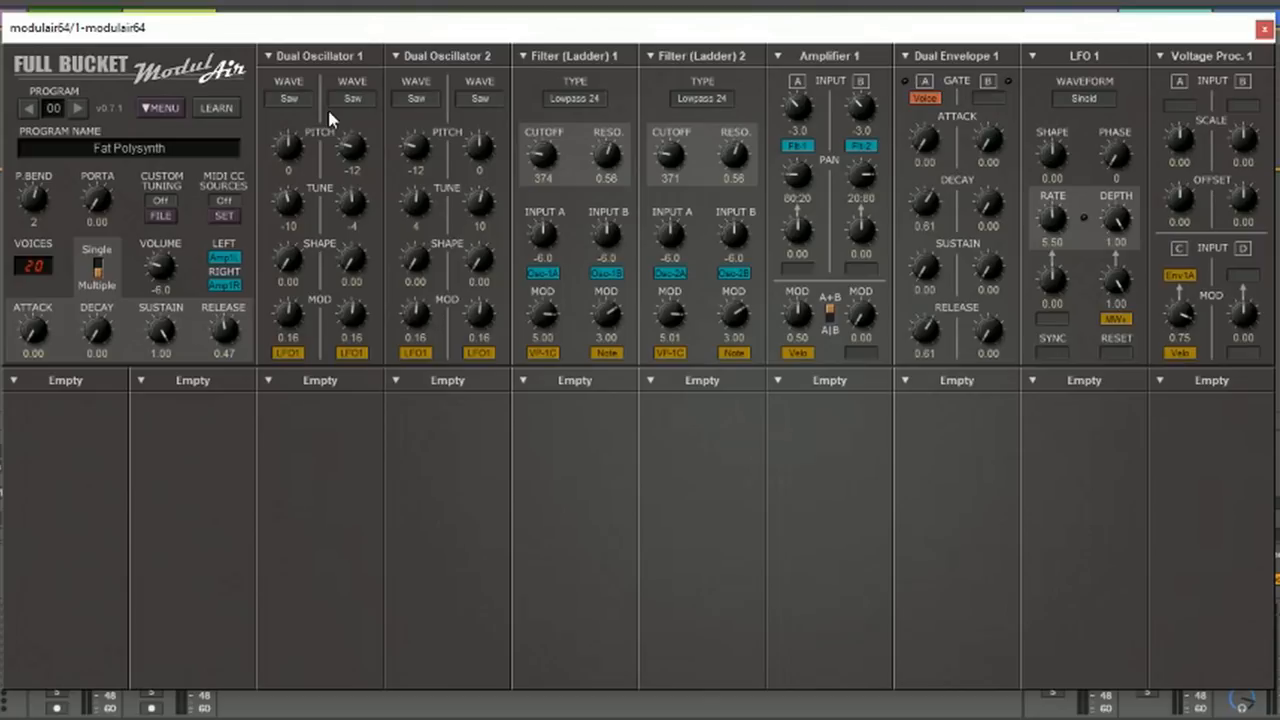
mouse_move(280, 113)
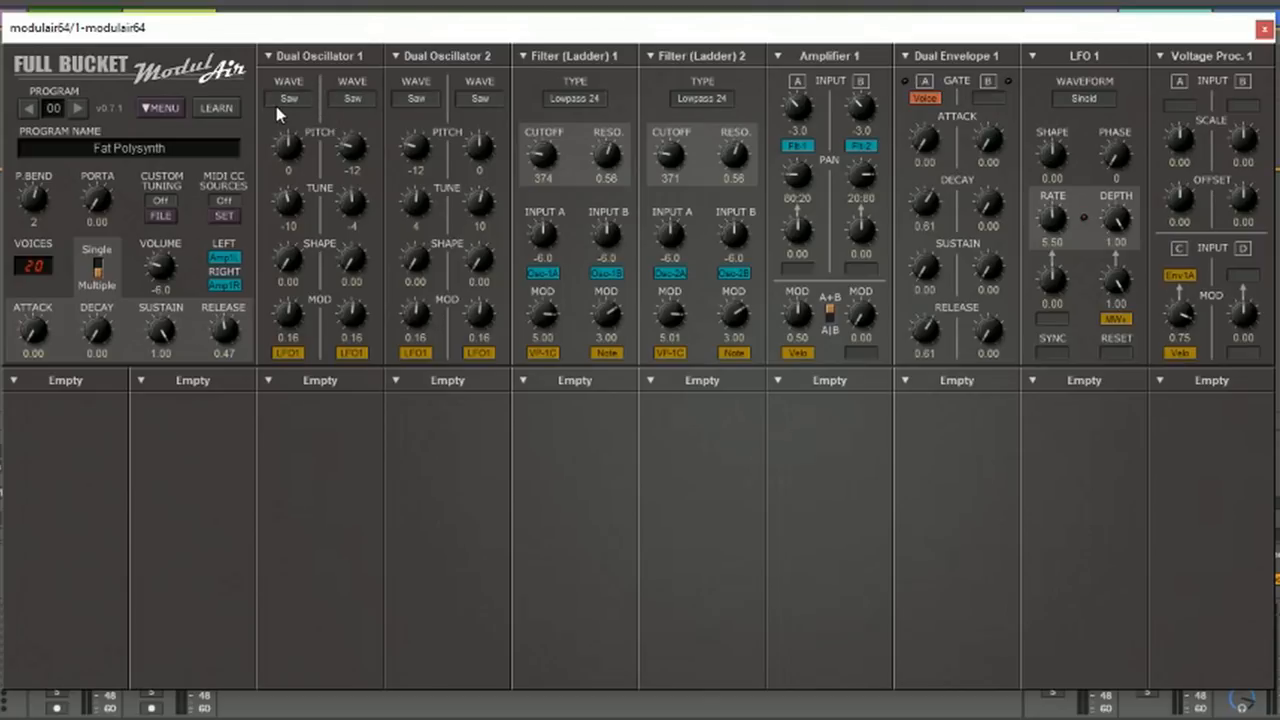
Load ModulAir onto a track so its editor shows the Fat Polysynth program
click(289, 98)
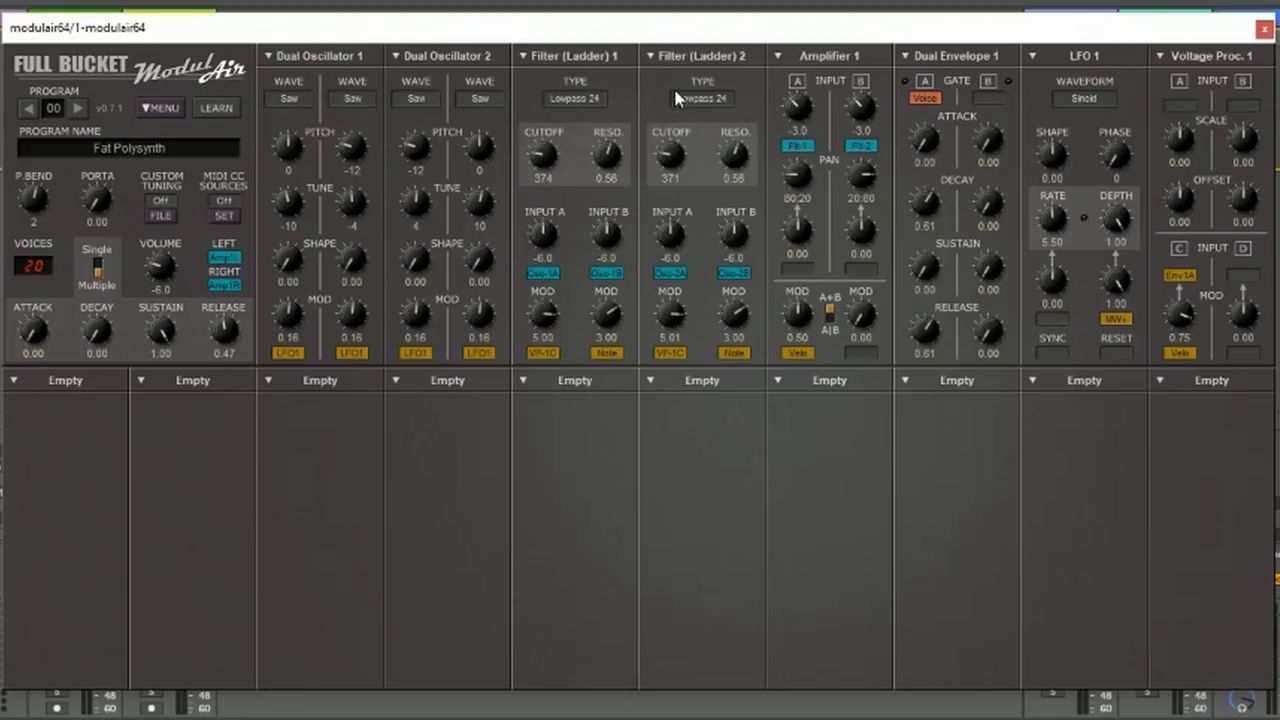
mouse_move(700, 92)
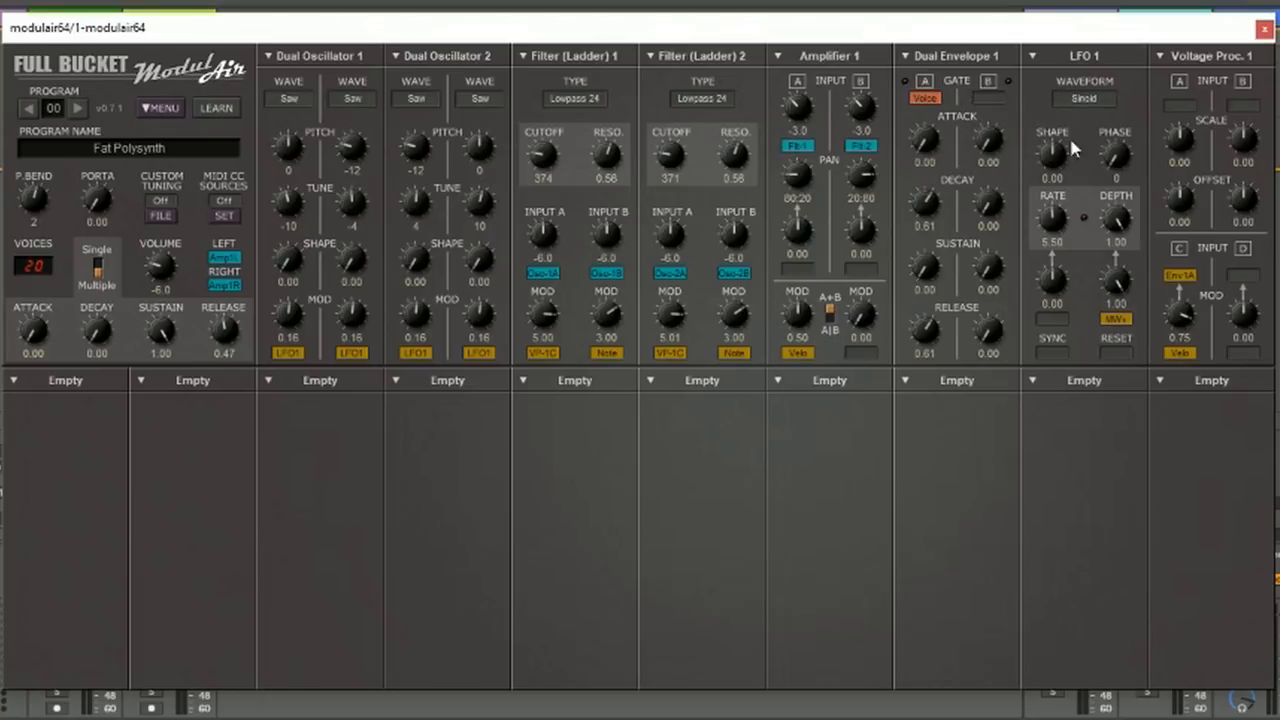
mouse_move(1085, 133)
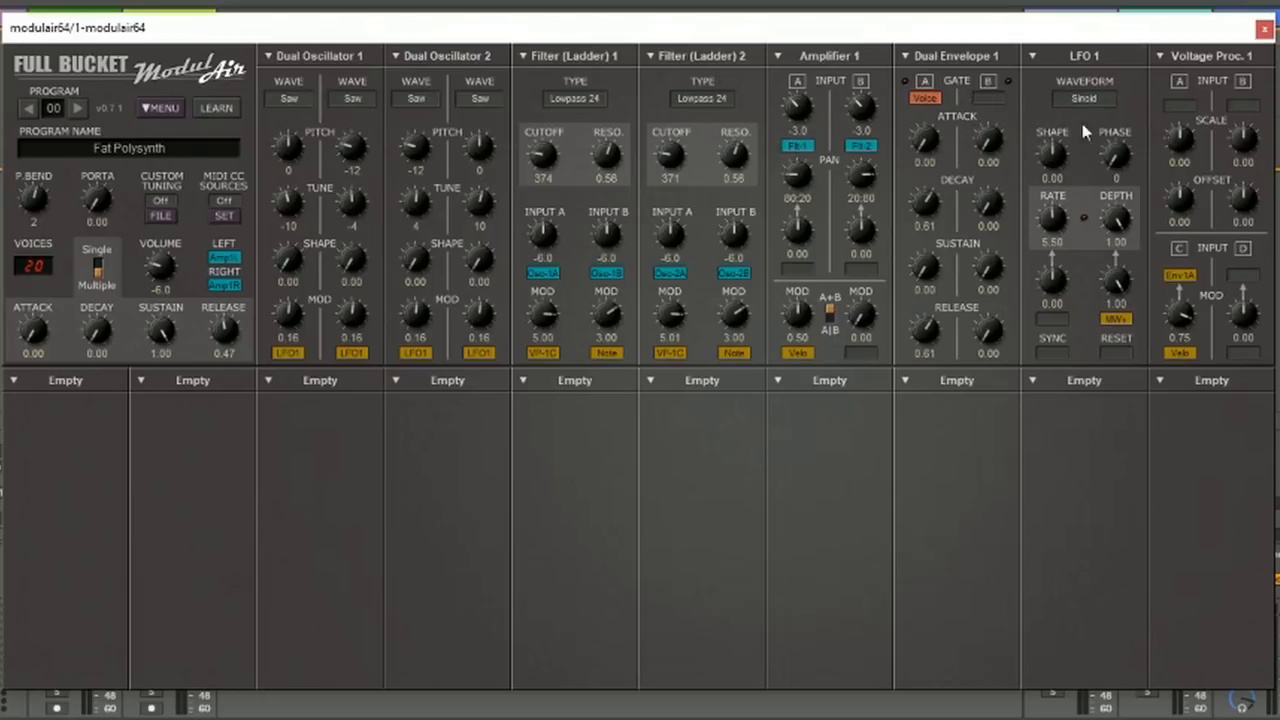
mouse_move(1205, 105)
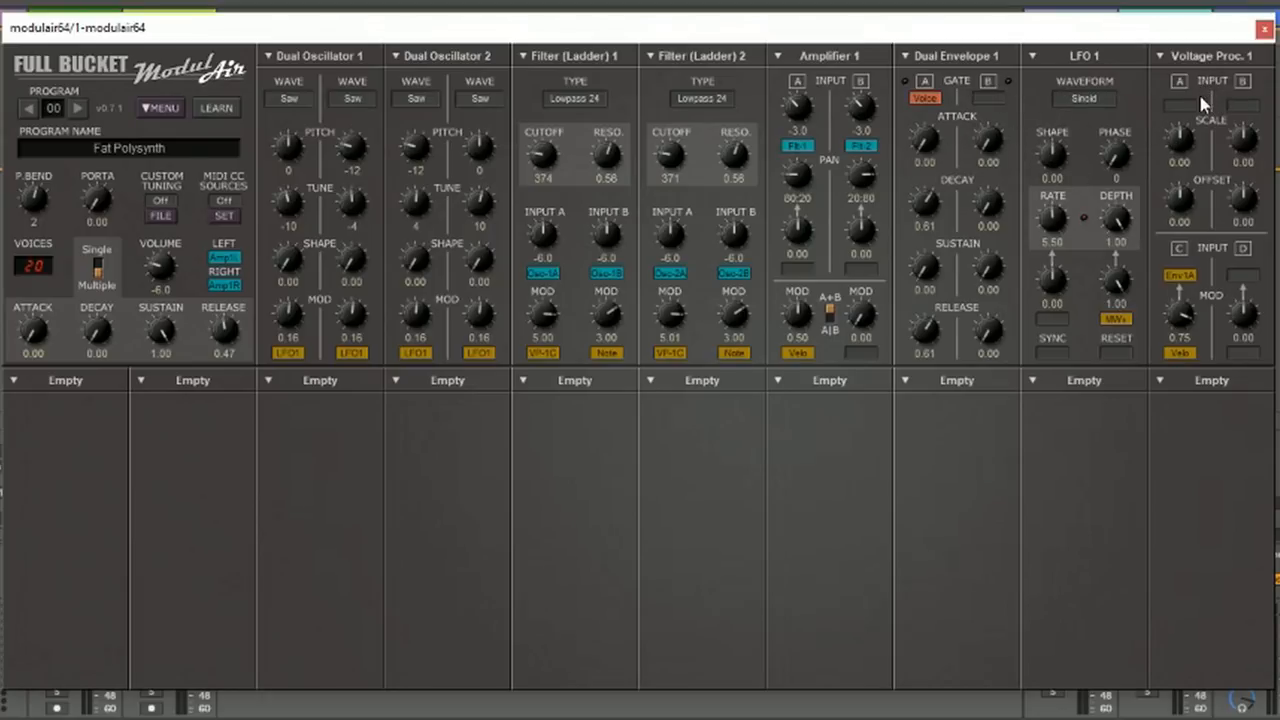
mouse_move(1195, 388)
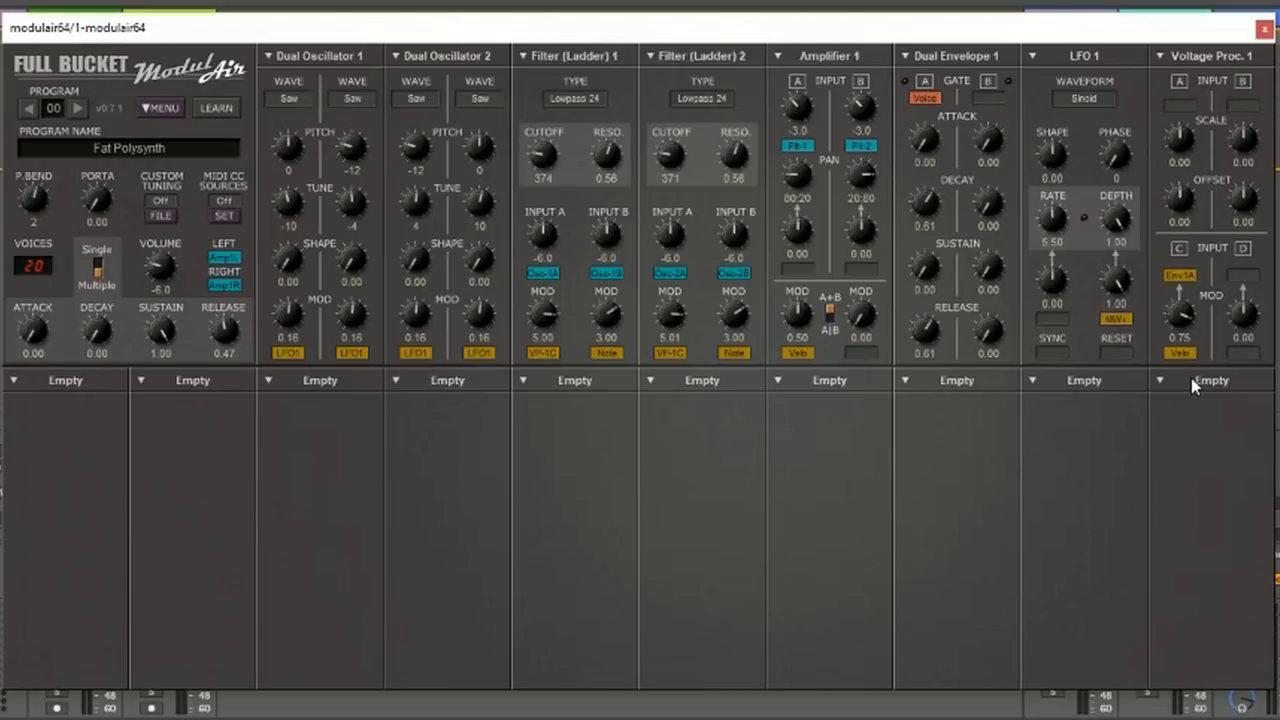
mouse_move(630, 358)
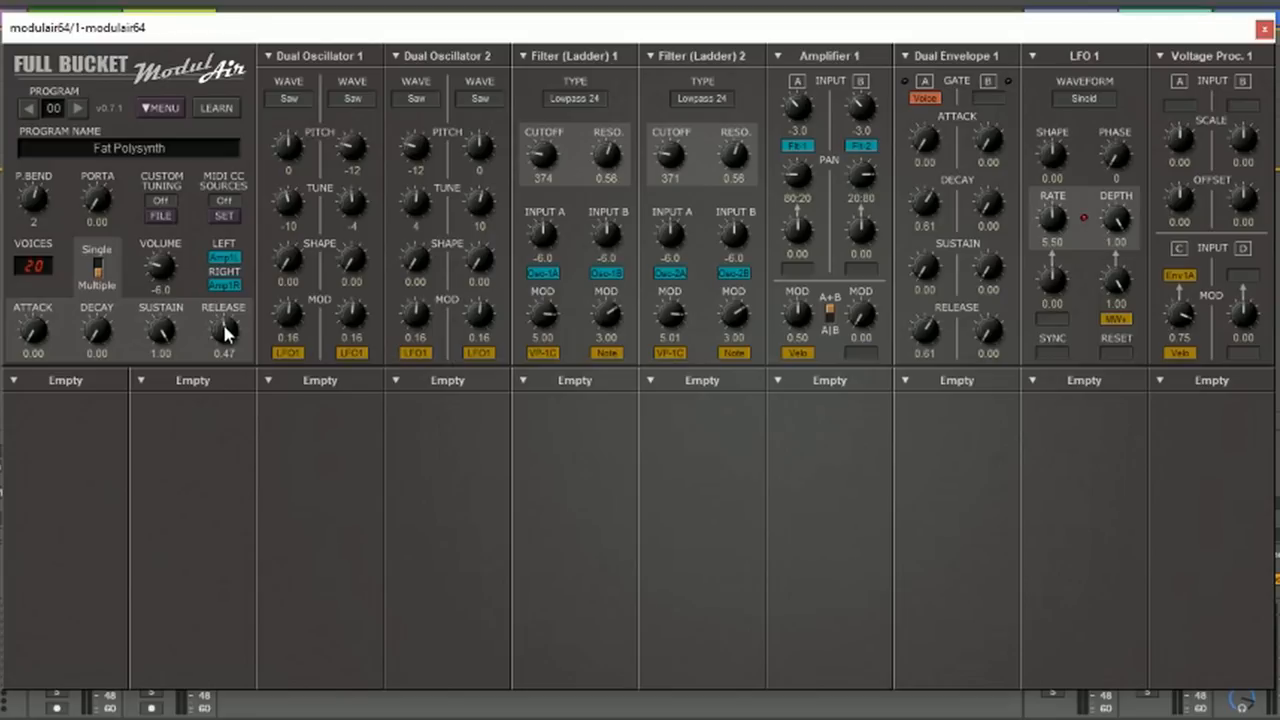
mouse_move(192, 332)
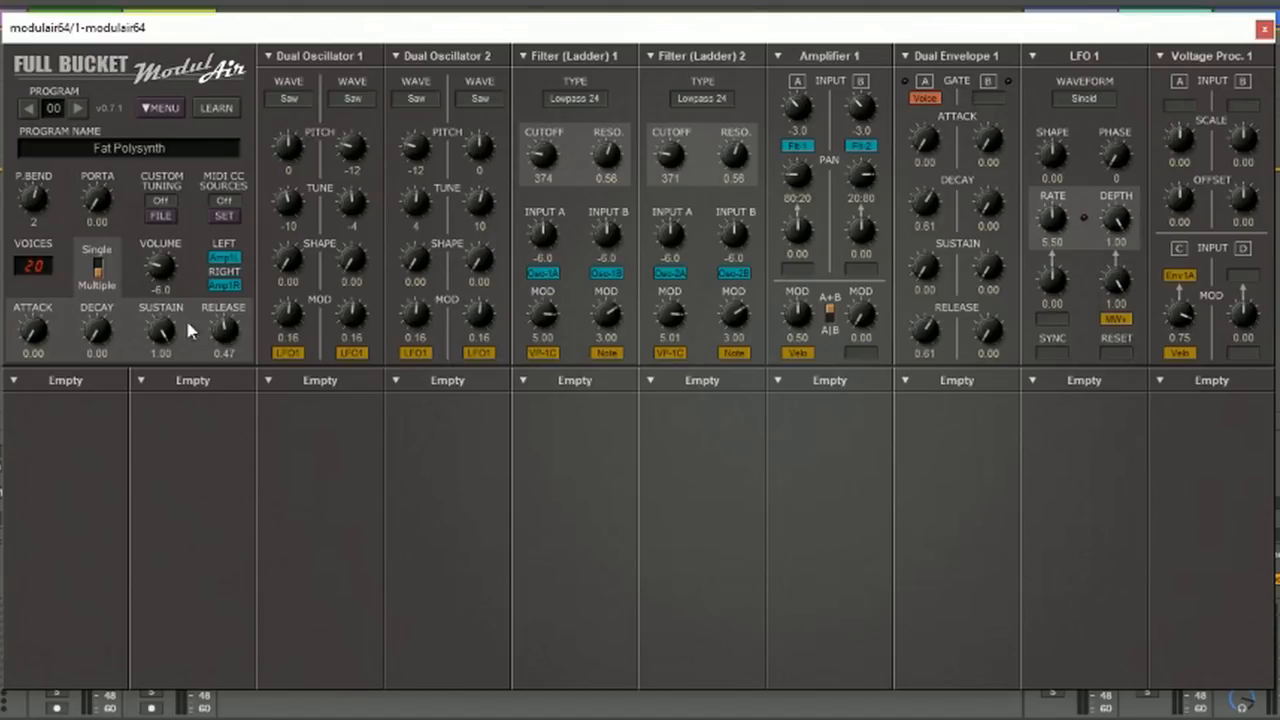
mouse_move(78, 128)
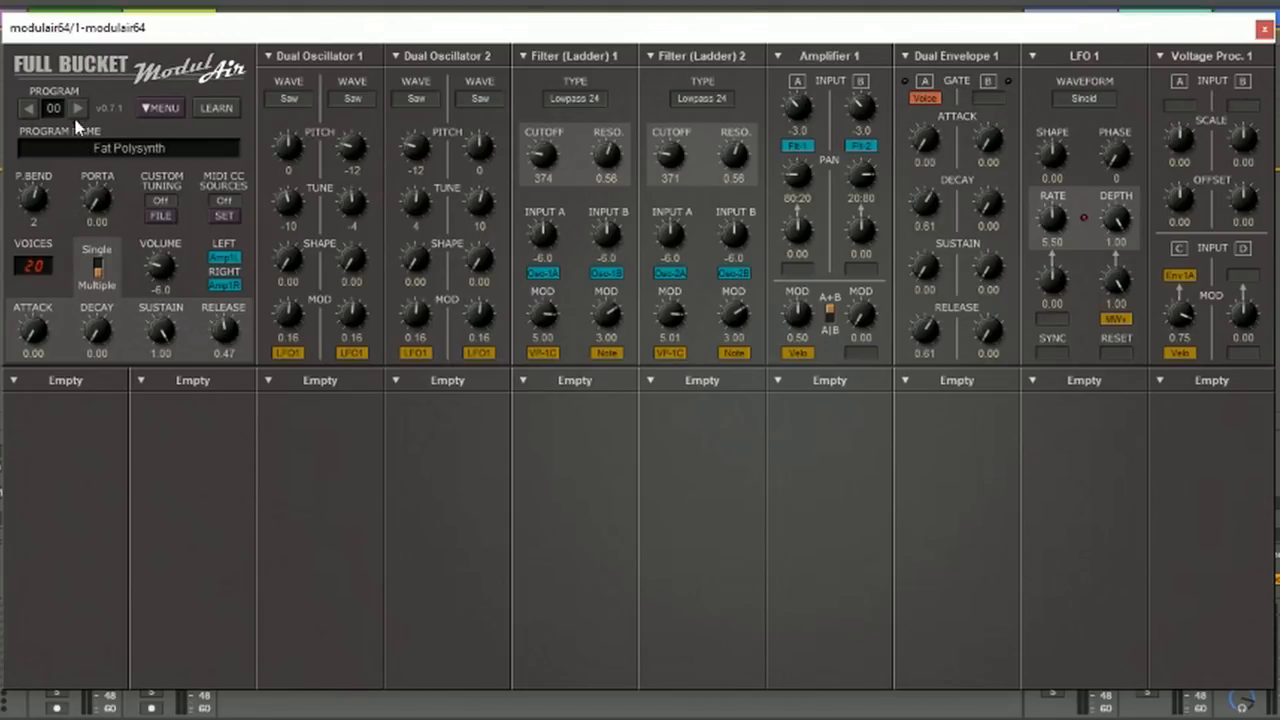
Step through presets Erratic Scrambler, K35 Bass, Poly Hilbert Phaser, Filter Sequence, Sequencer, Rhythmique 1 to Spectral Formant (scroo'd)
click(77, 108)
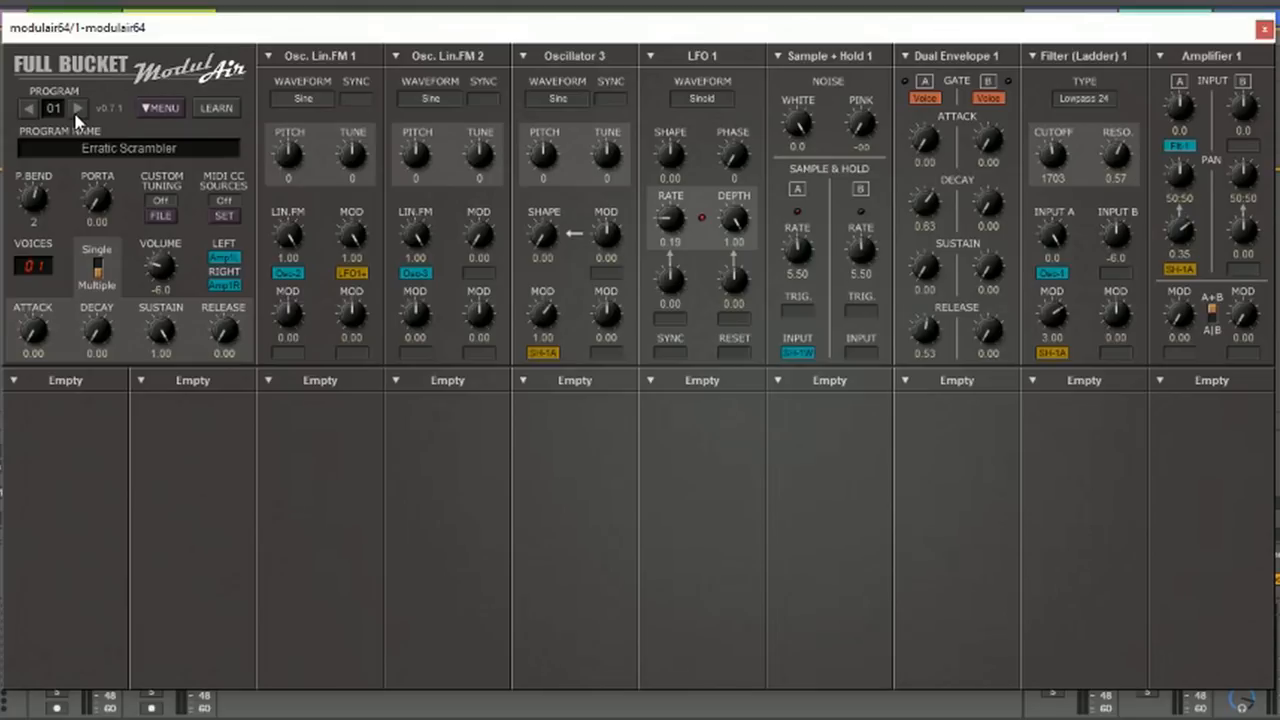
click(78, 108)
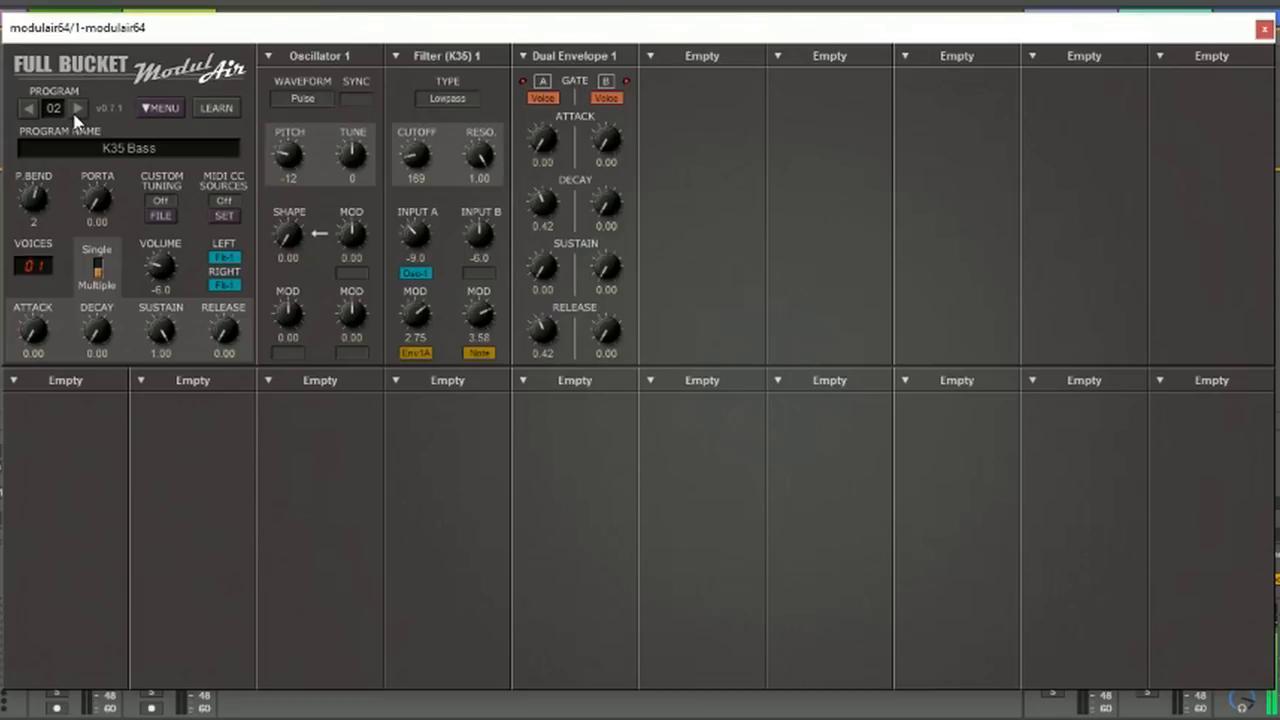
click(77, 108)
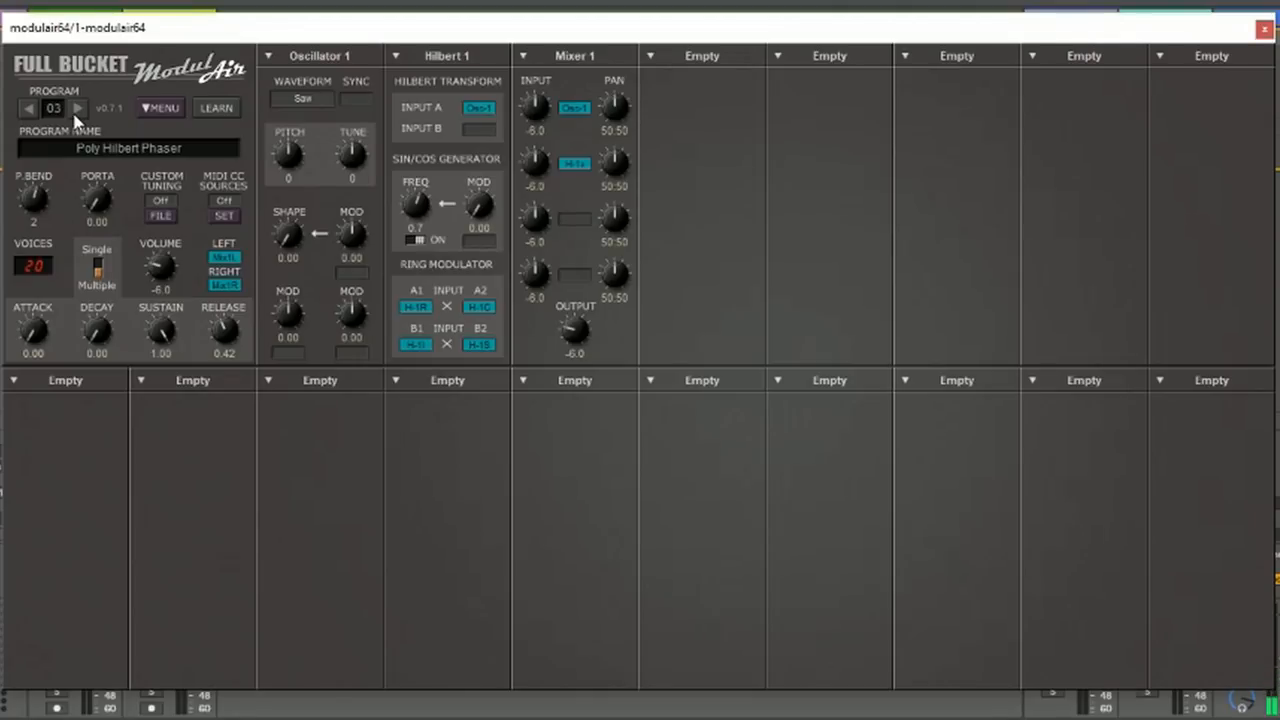
click(78, 108)
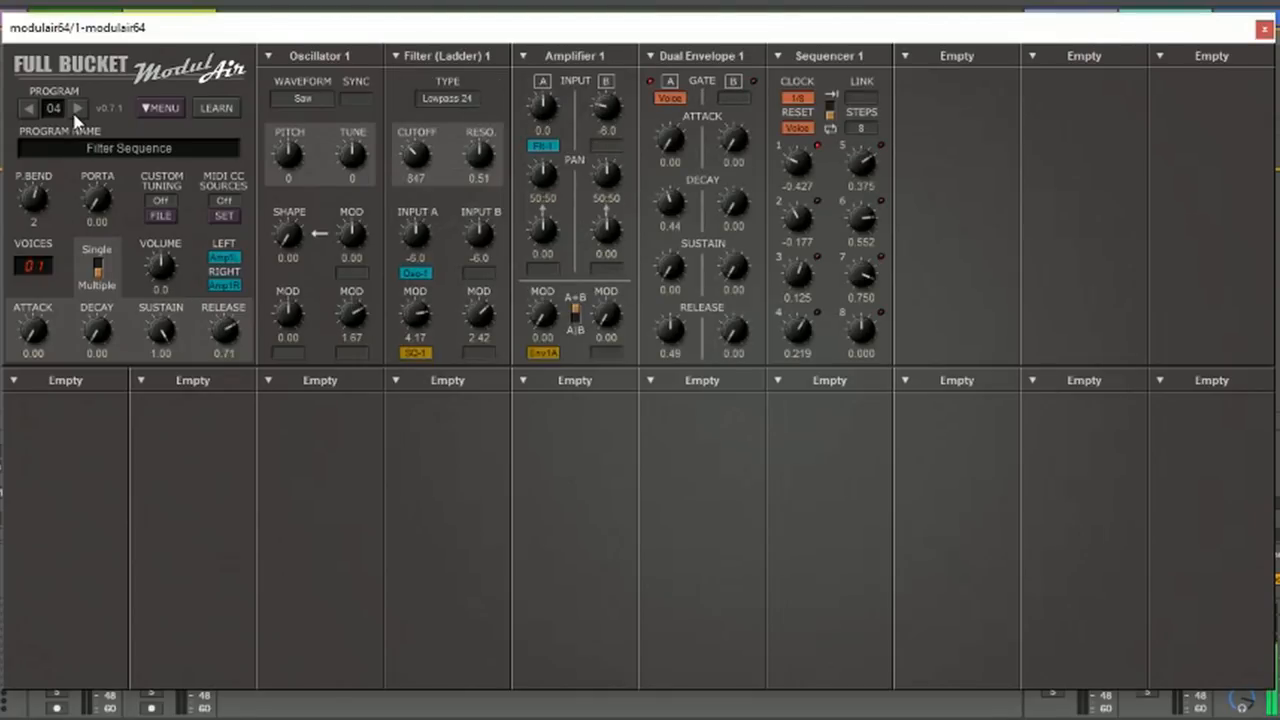
click(77, 108)
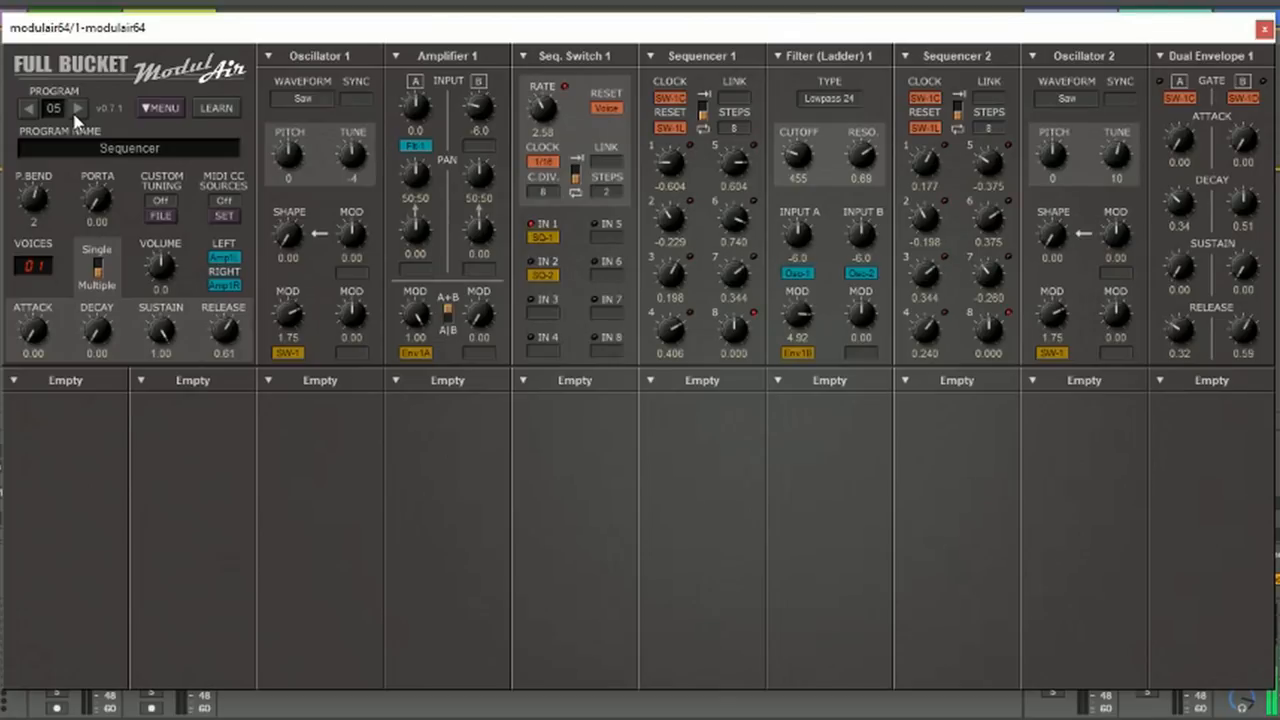
click(78, 108)
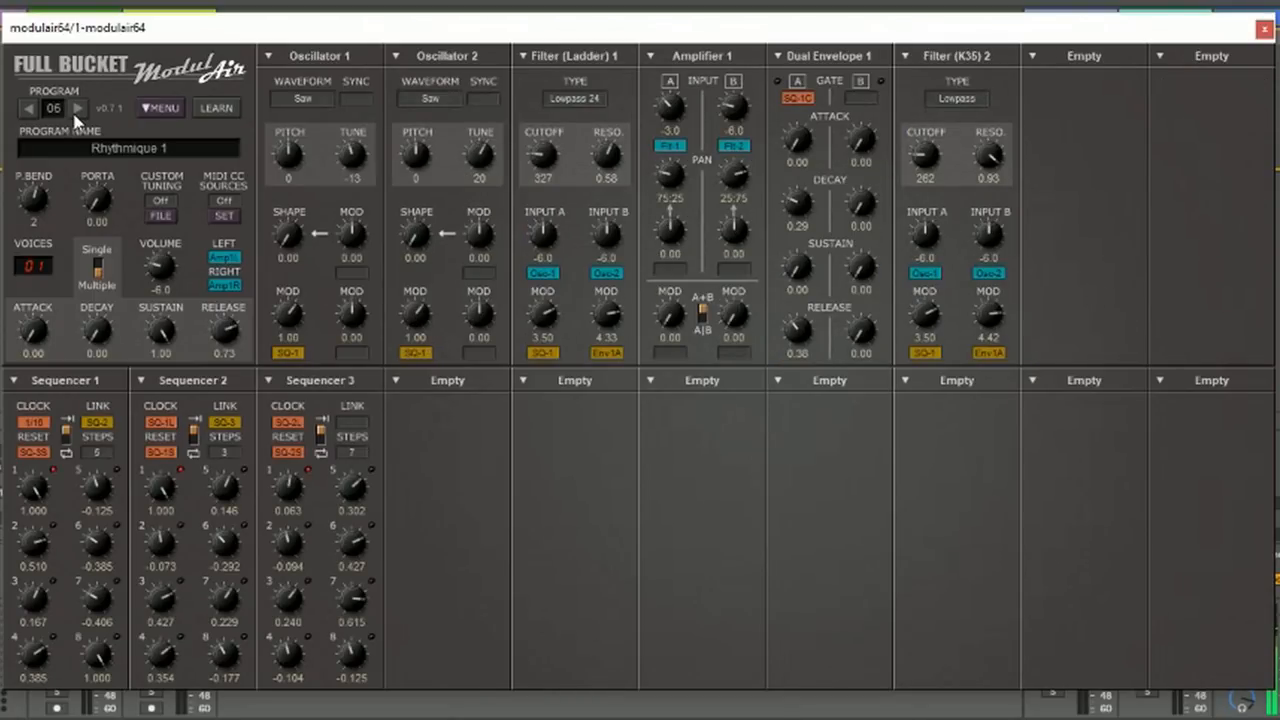
click(78, 108)
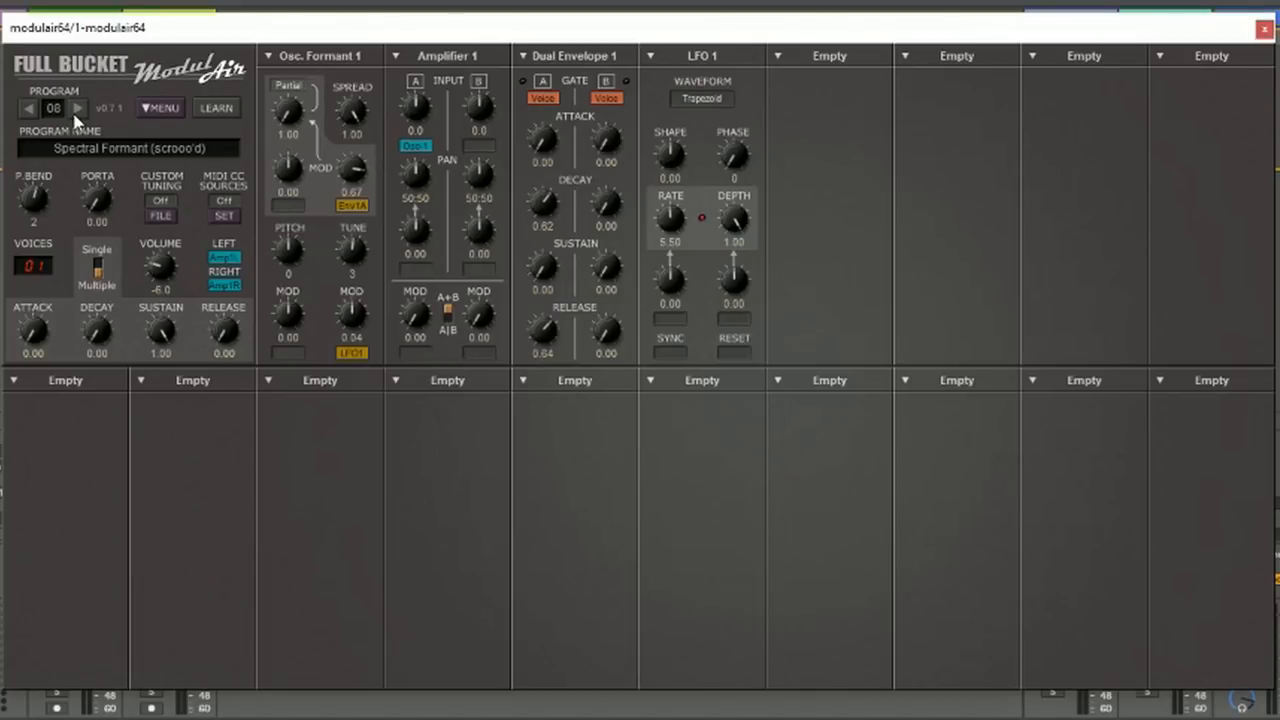
Compare Audio Switch with Spectral Formant, then move on to program 10, Audio S/H
click(78, 108)
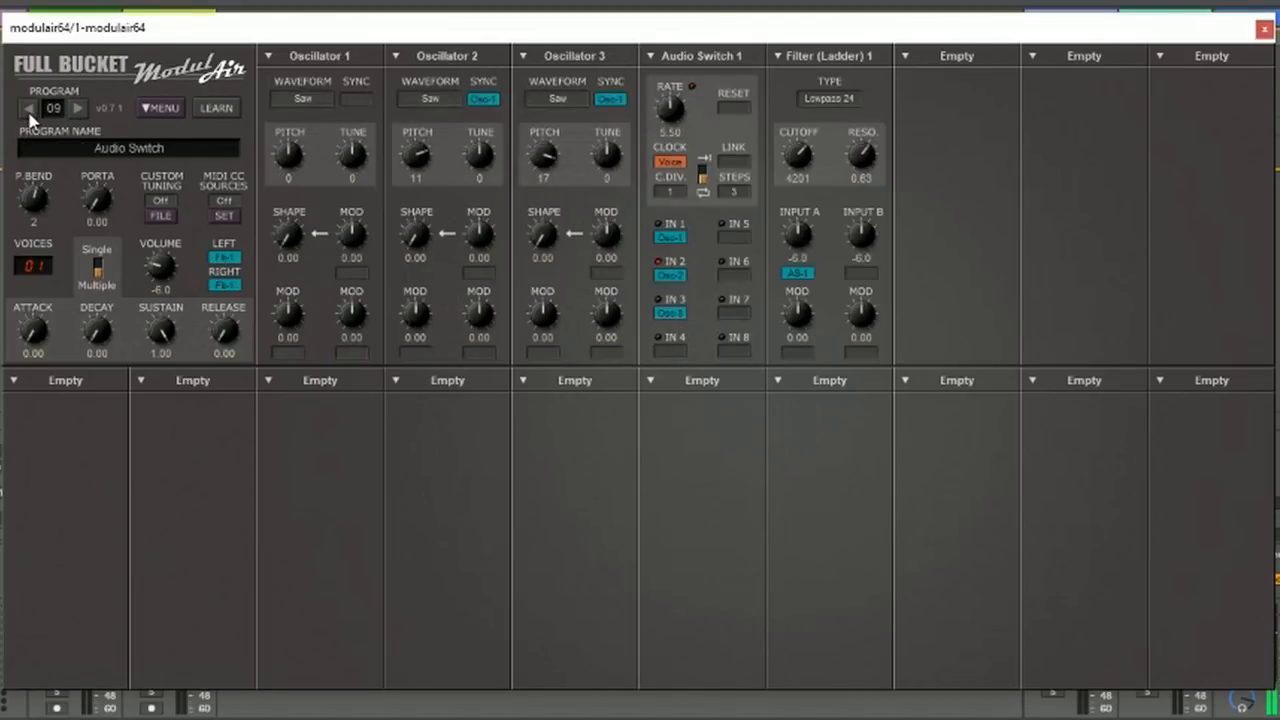
click(29, 108)
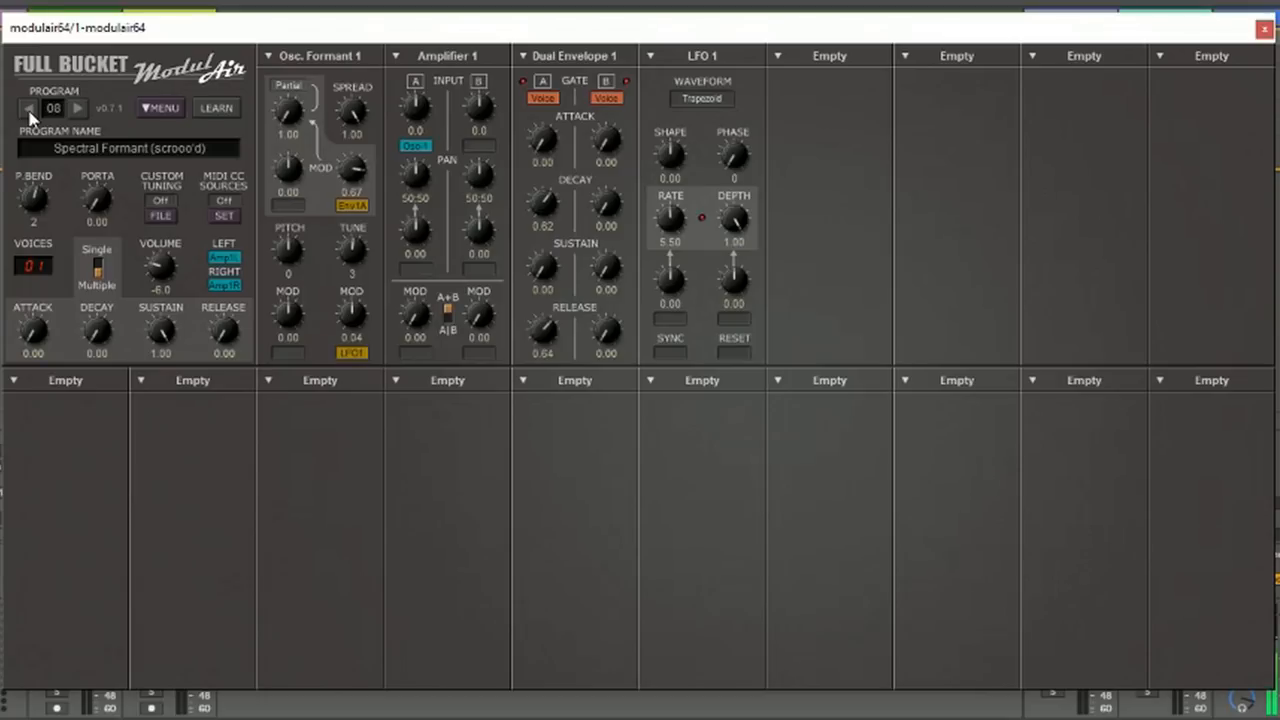
click(77, 108)
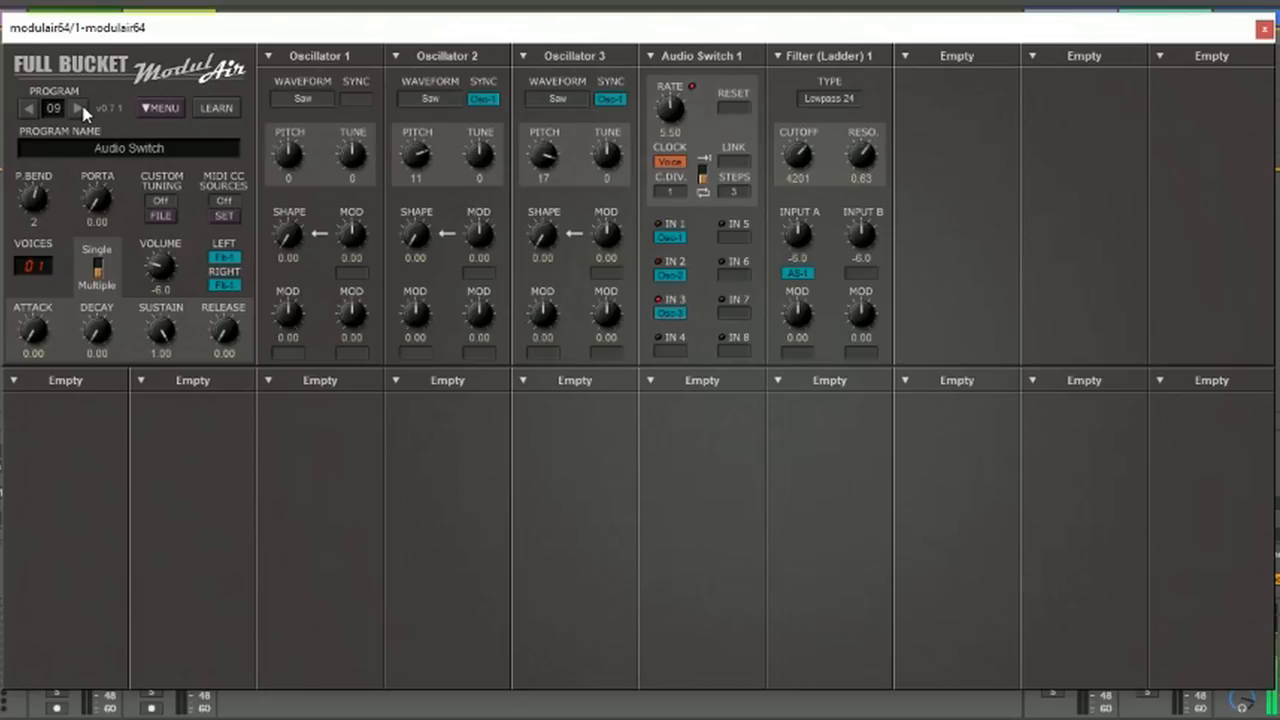
click(77, 108)
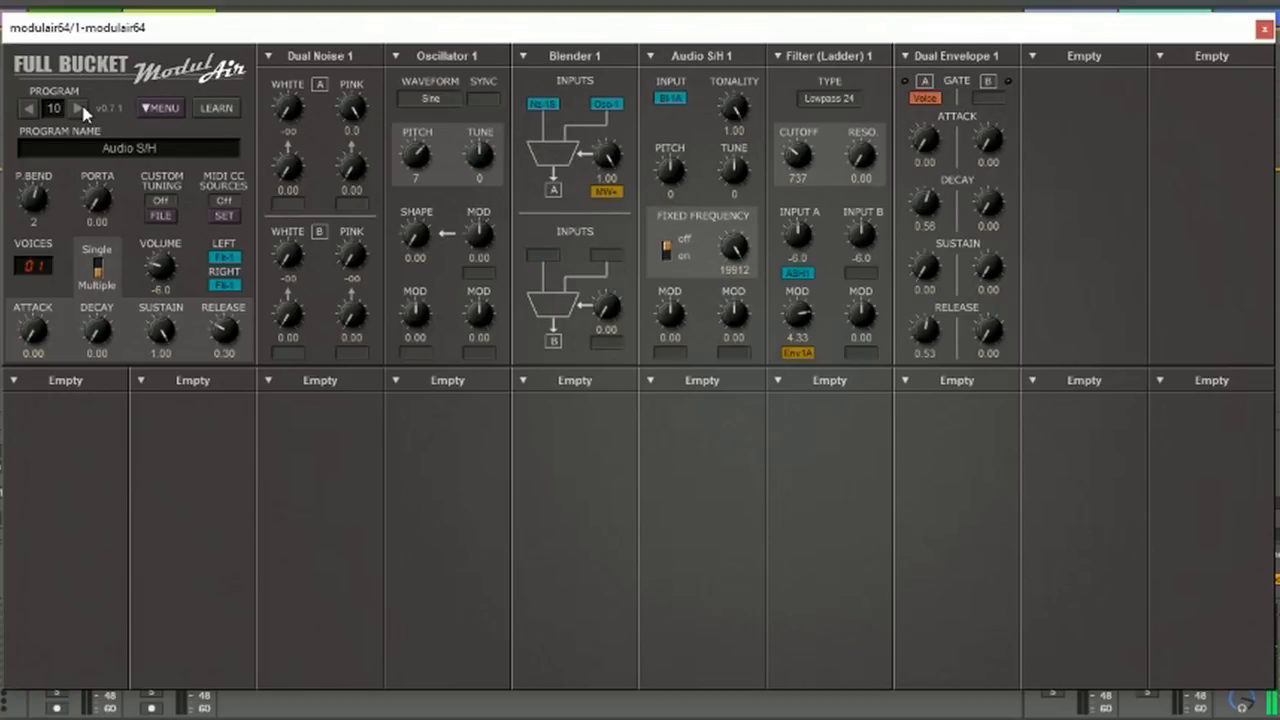
Step through Test Sequencer + Gate, Clocks and Drum & Bass to program 15, Simple FM Pad
click(77, 108)
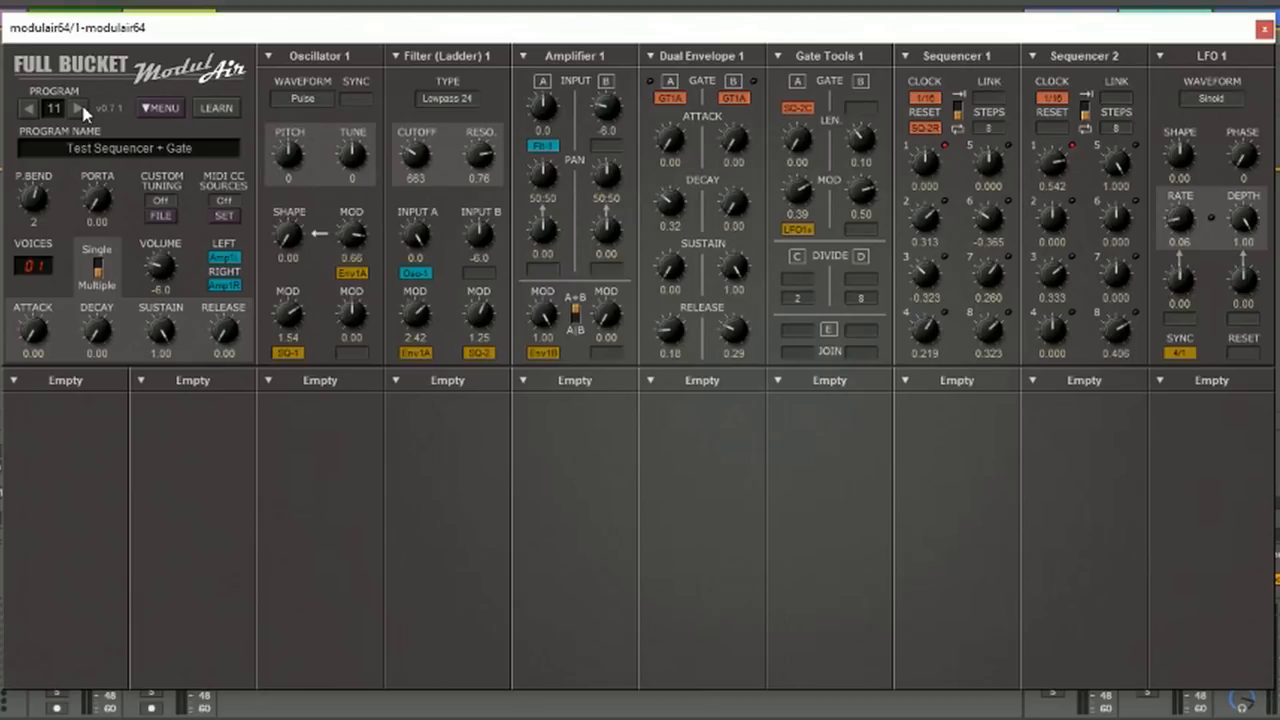
click(77, 108)
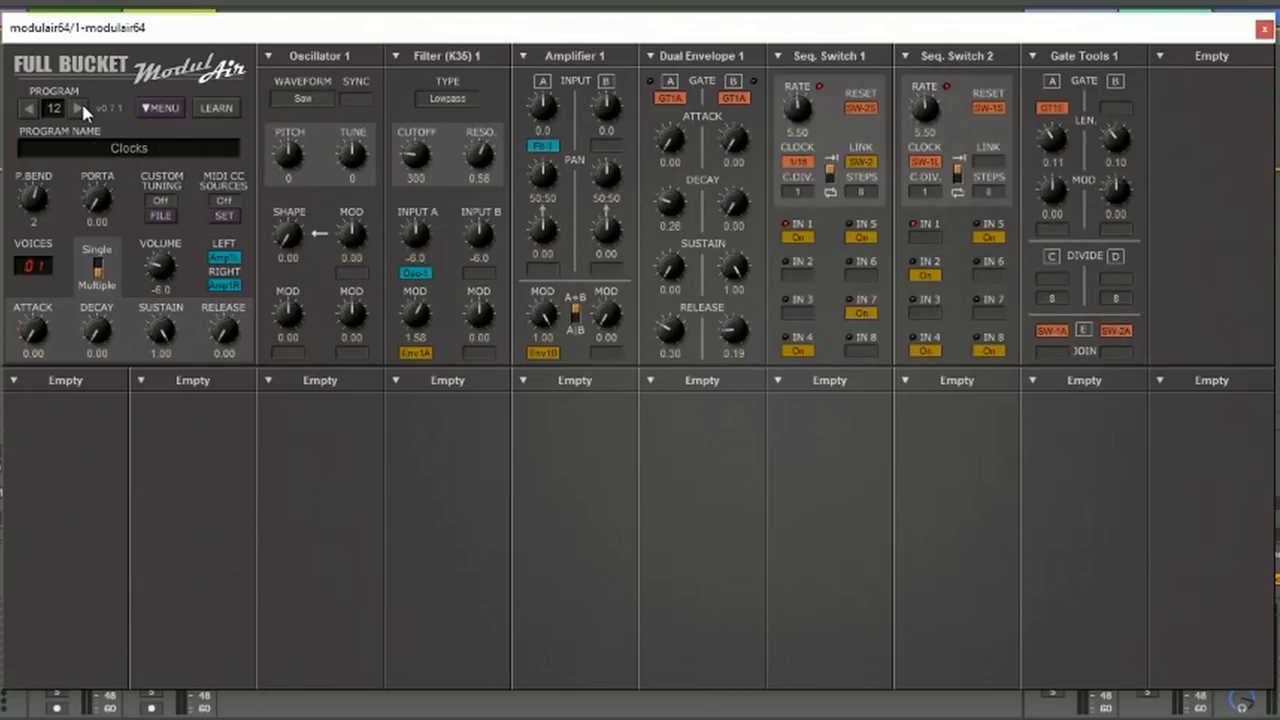
click(77, 108)
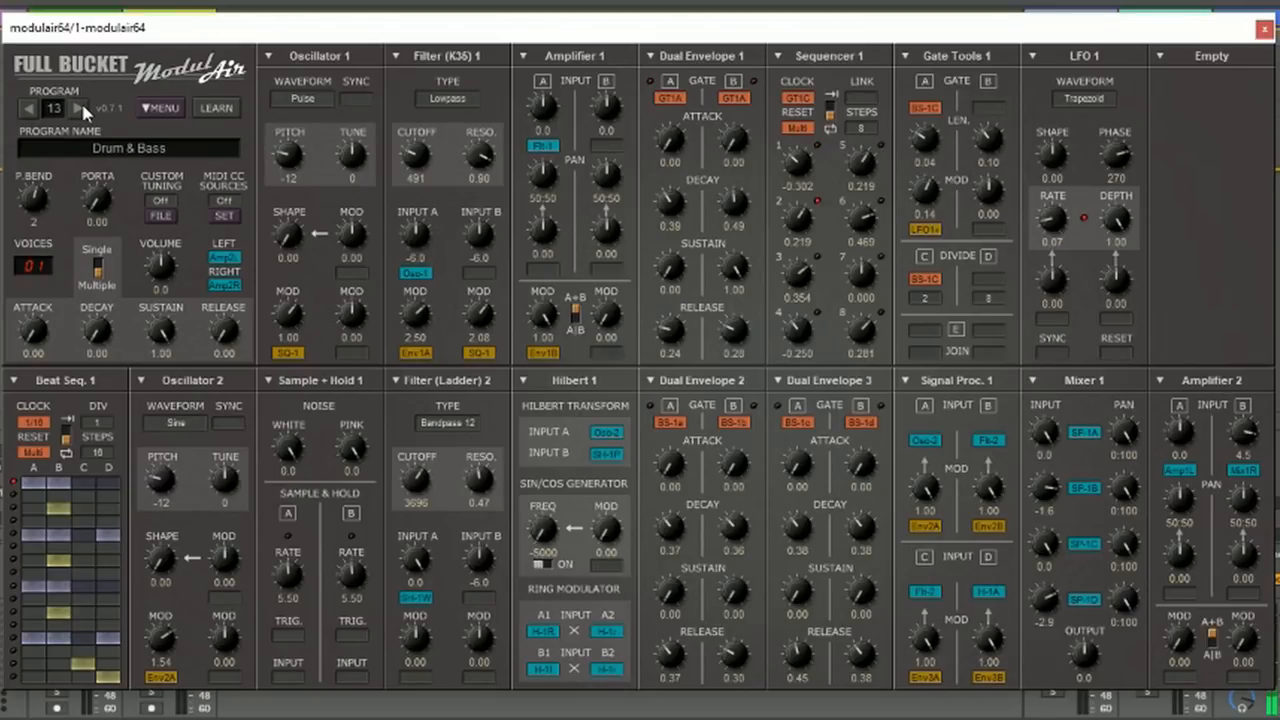
click(78, 108)
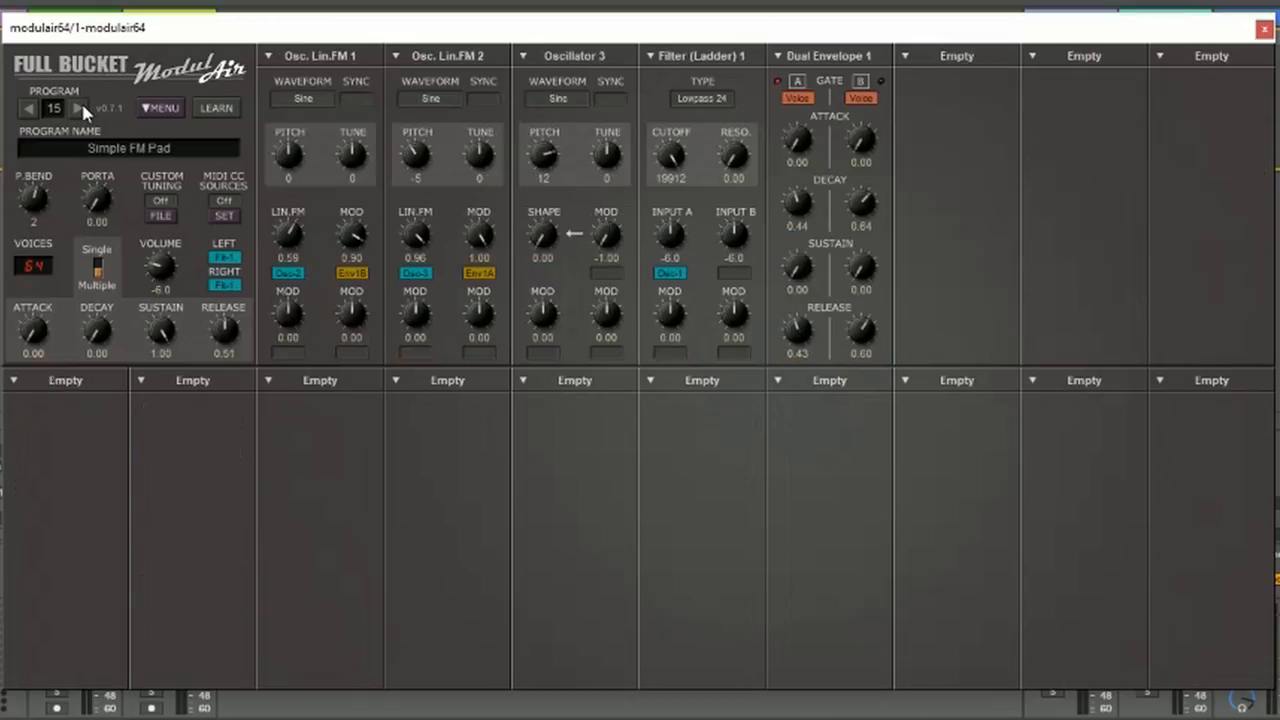